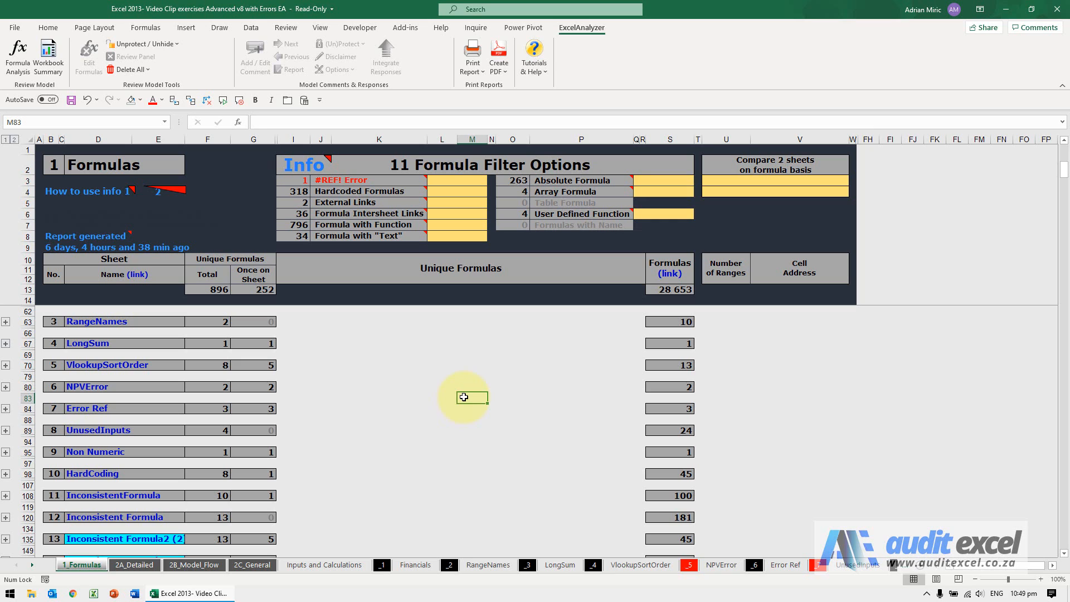
pyautogui.moveTo(433, 417)
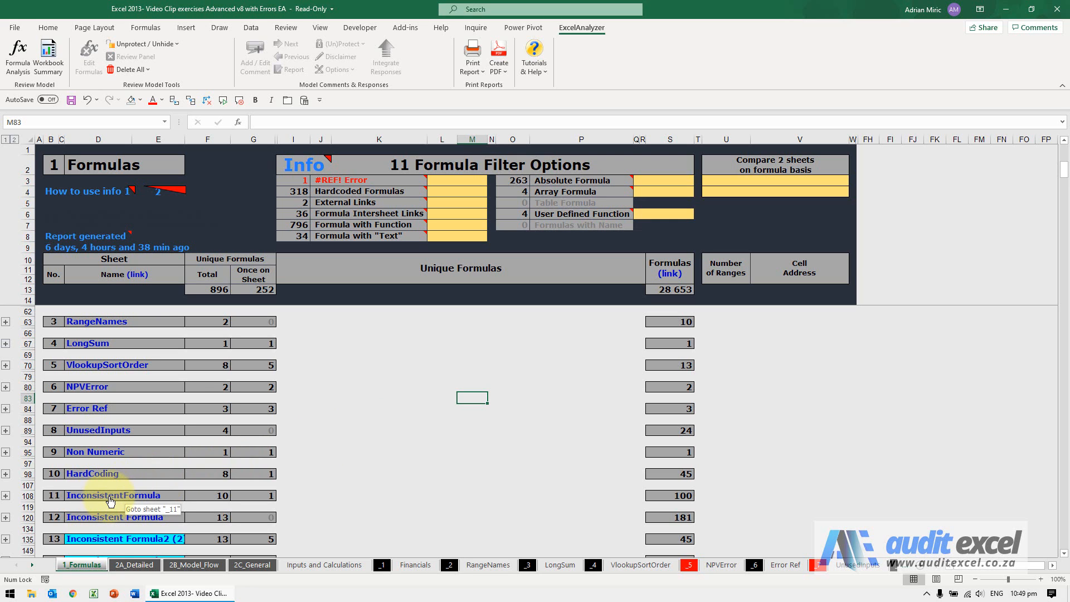
# - Follow the InconsistentFormula link on 1_Formulas to its colour-coded formula map
pyautogui.click(112, 495)
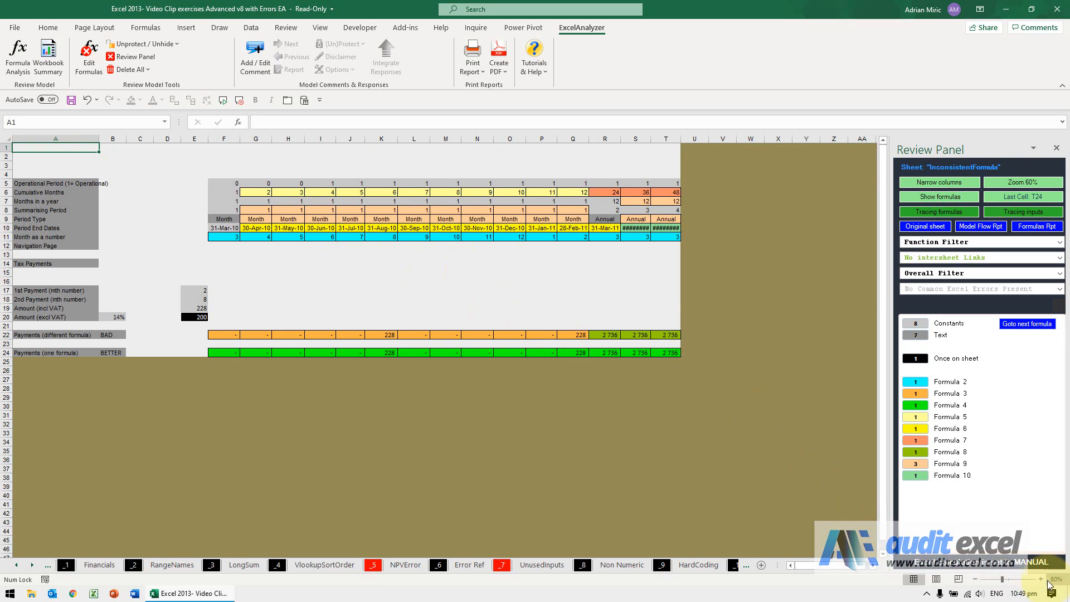
pyautogui.click(1021, 580)
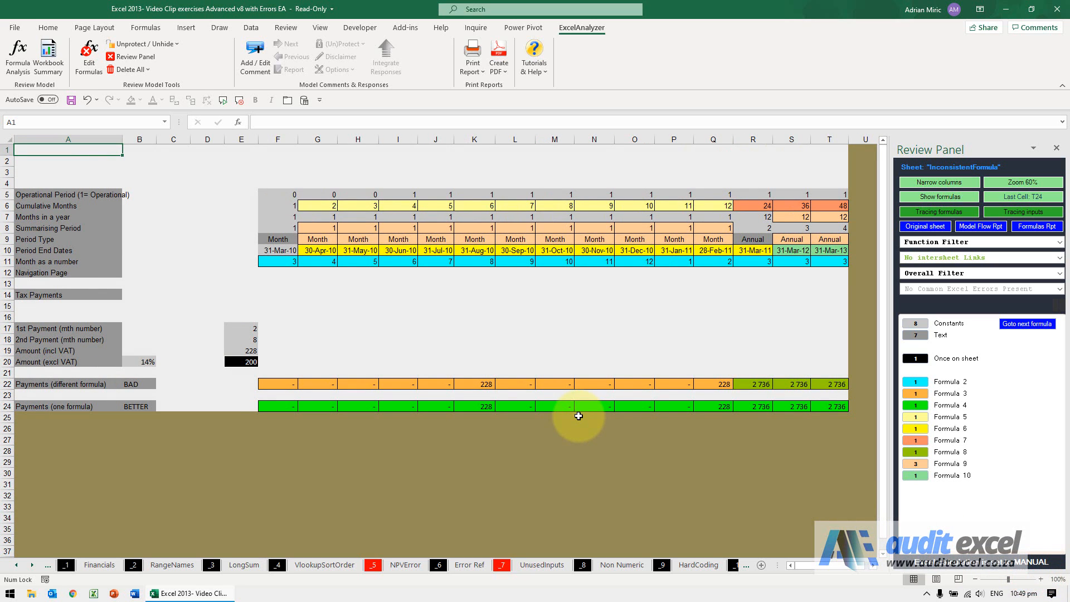
pyautogui.moveTo(309, 414)
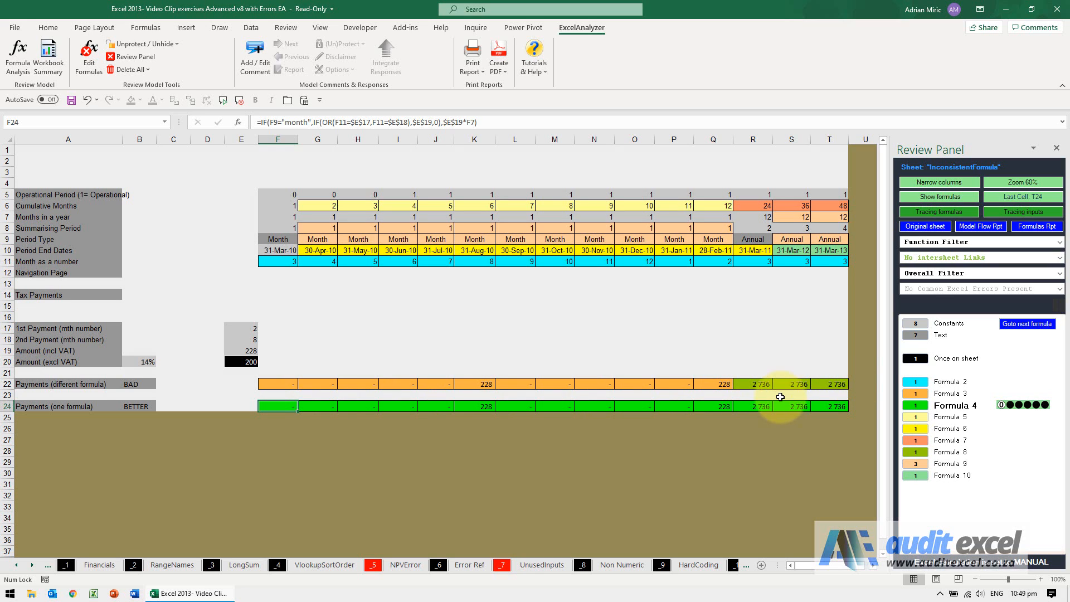
pyautogui.click(937, 212)
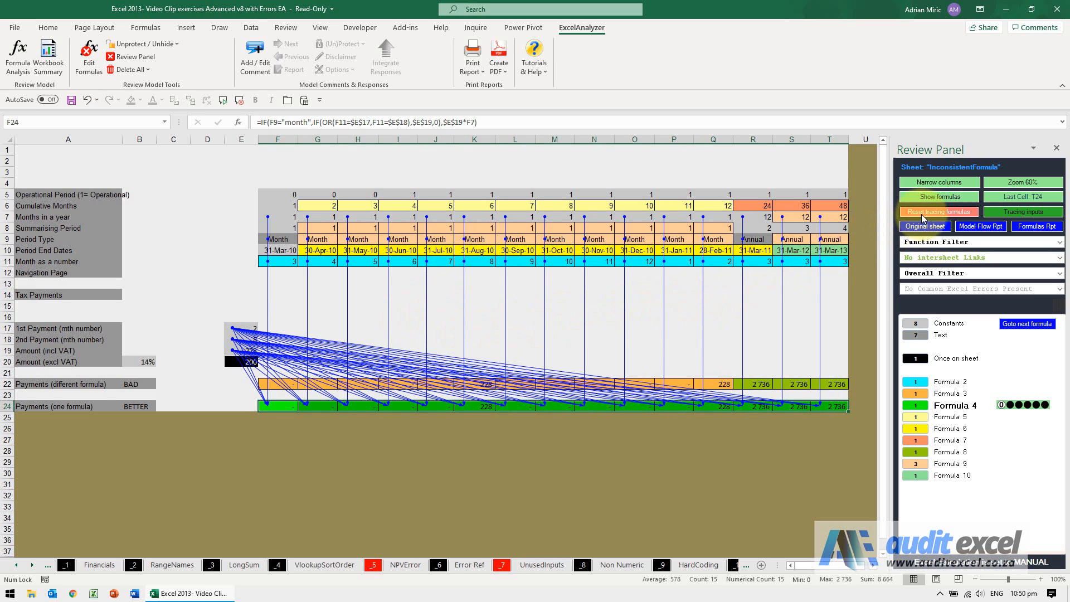
pyautogui.click(939, 212)
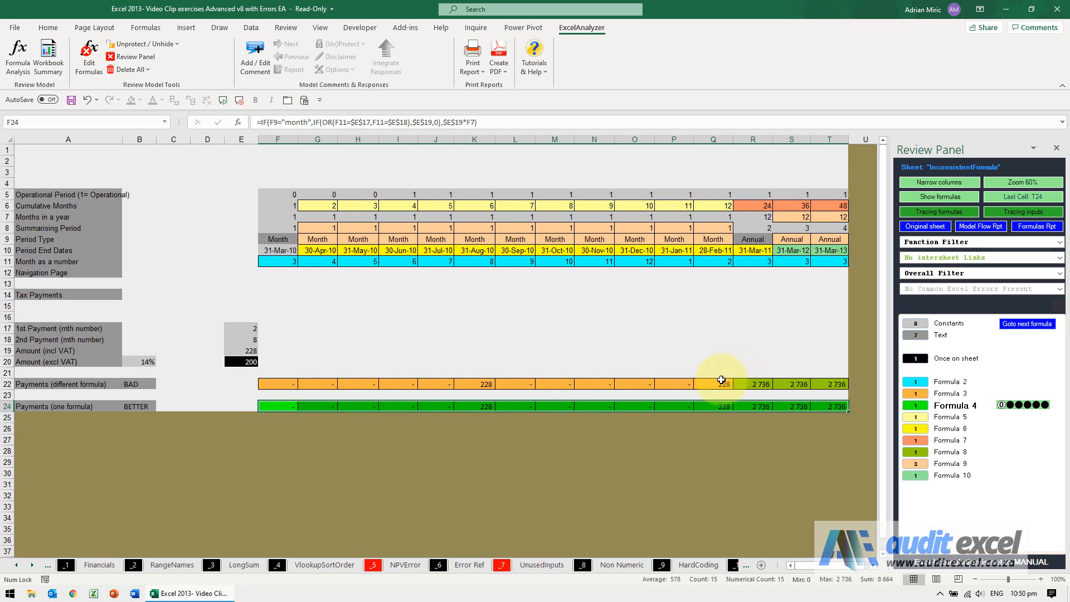
# - Trace and compare the precedent inputs of Payments cells Q22 and R22
pyautogui.click(714, 384)
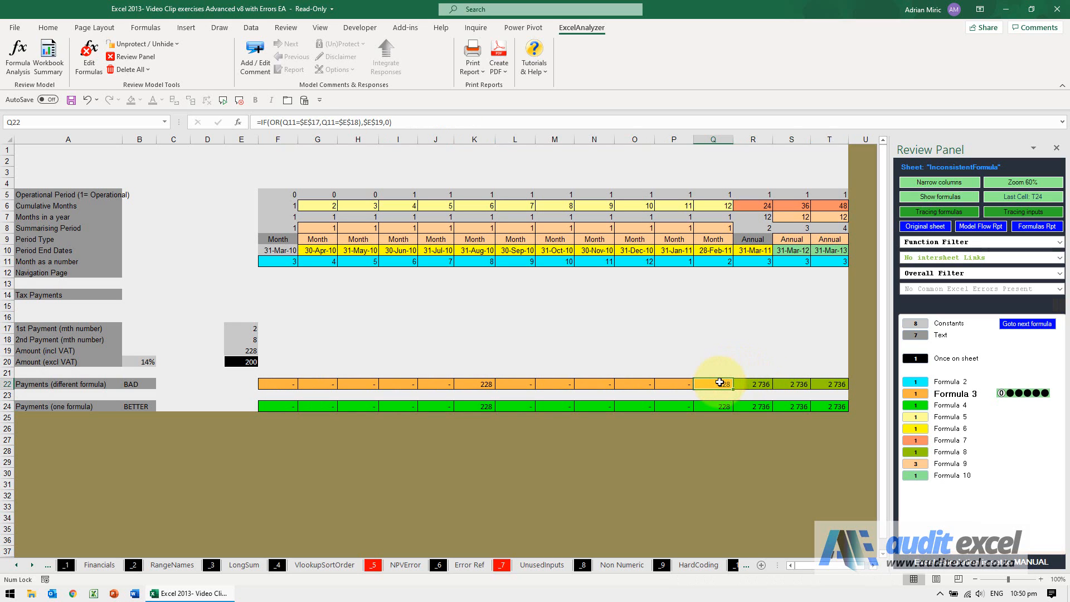
pyautogui.click(753, 383)
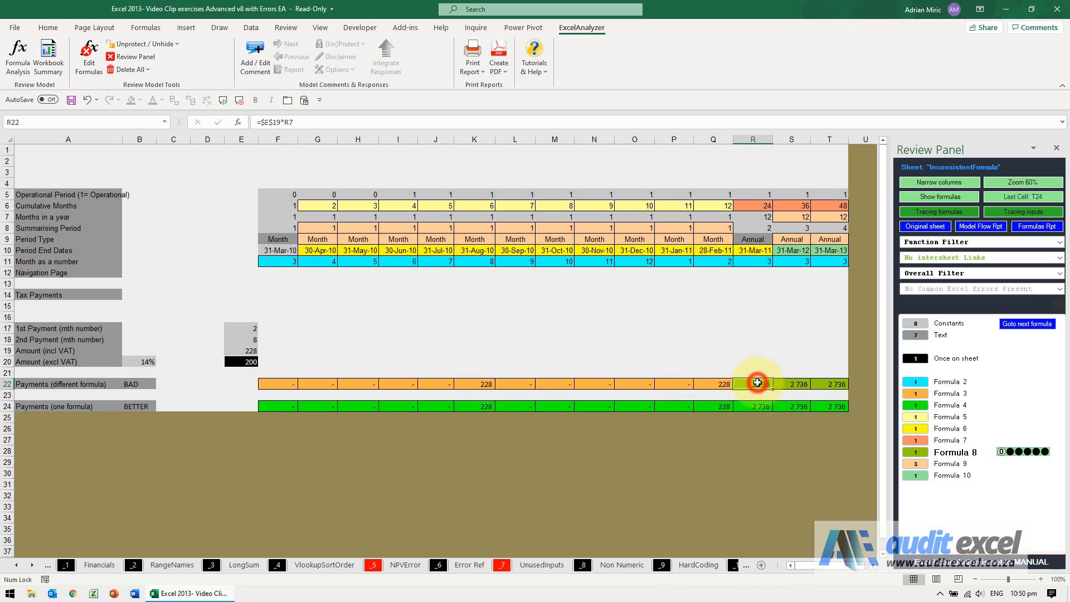
pyautogui.click(937, 212)
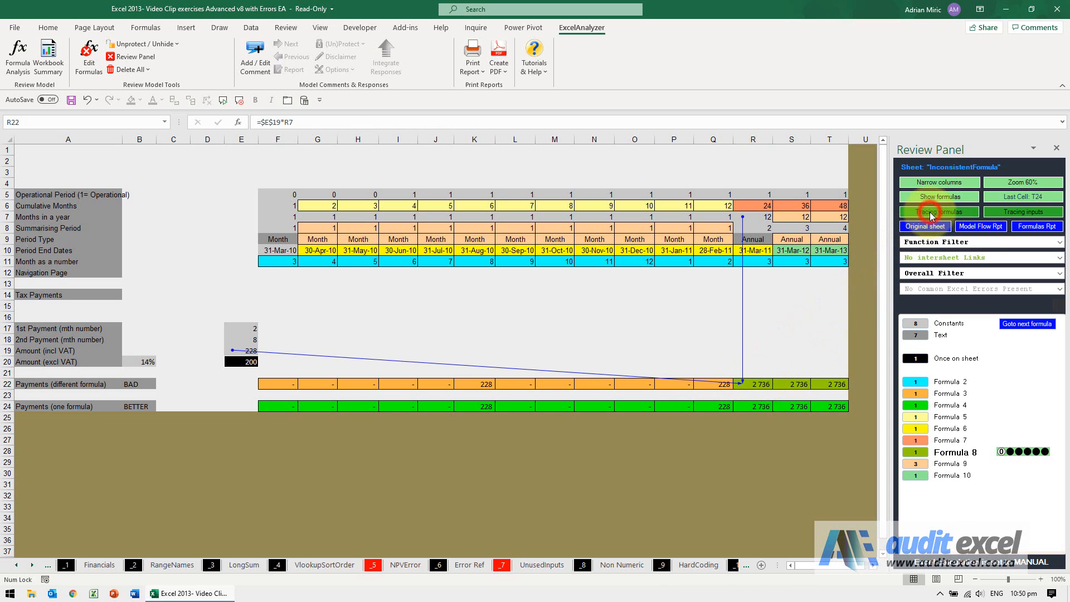
pyautogui.click(707, 384)
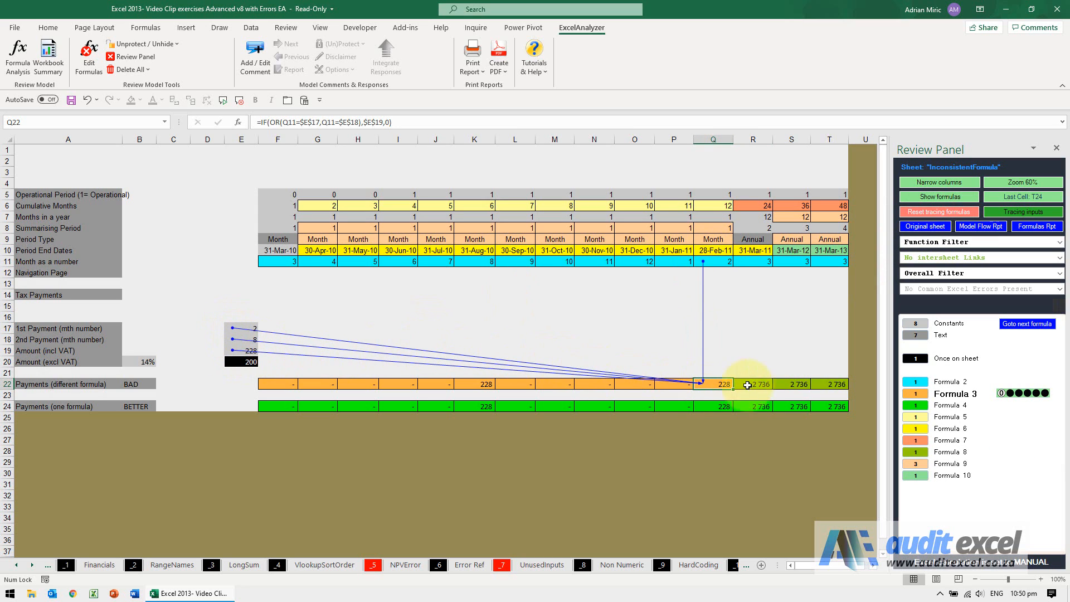
pyautogui.click(753, 383)
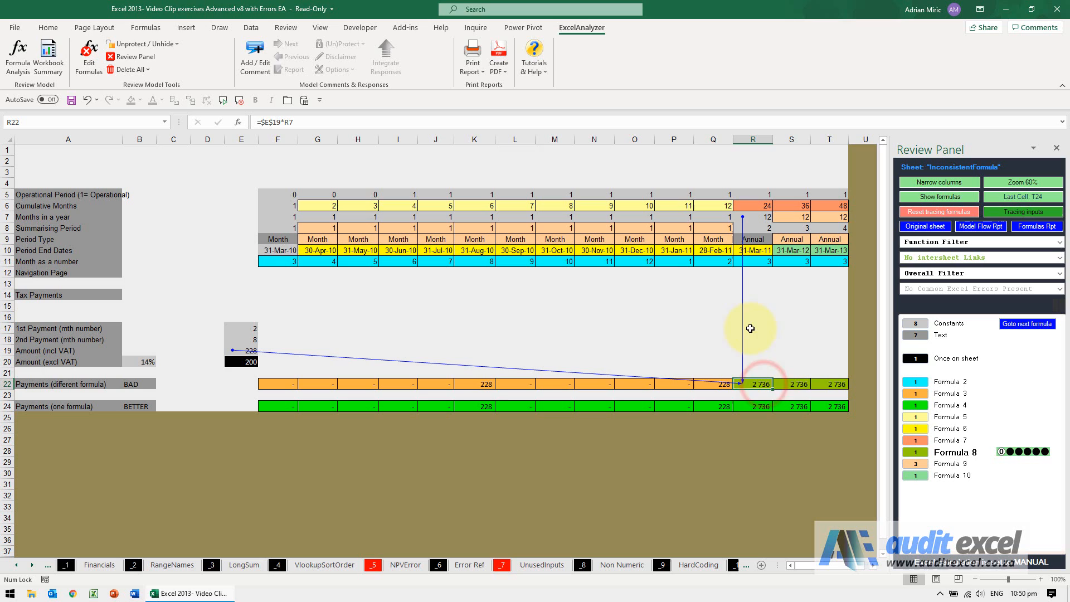
pyautogui.moveTo(265, 325)
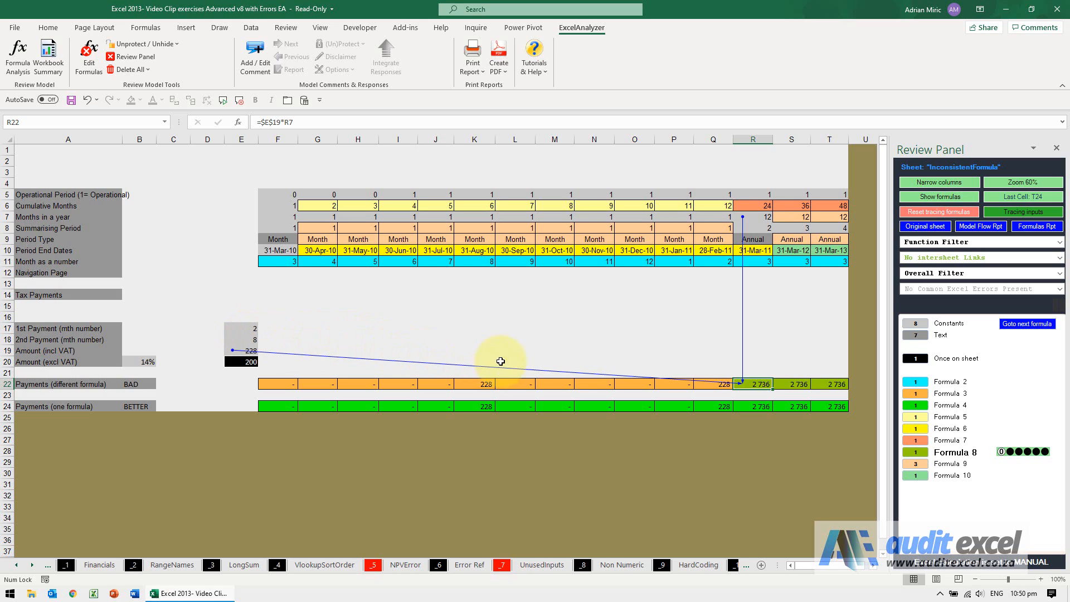
pyautogui.moveTo(713, 394)
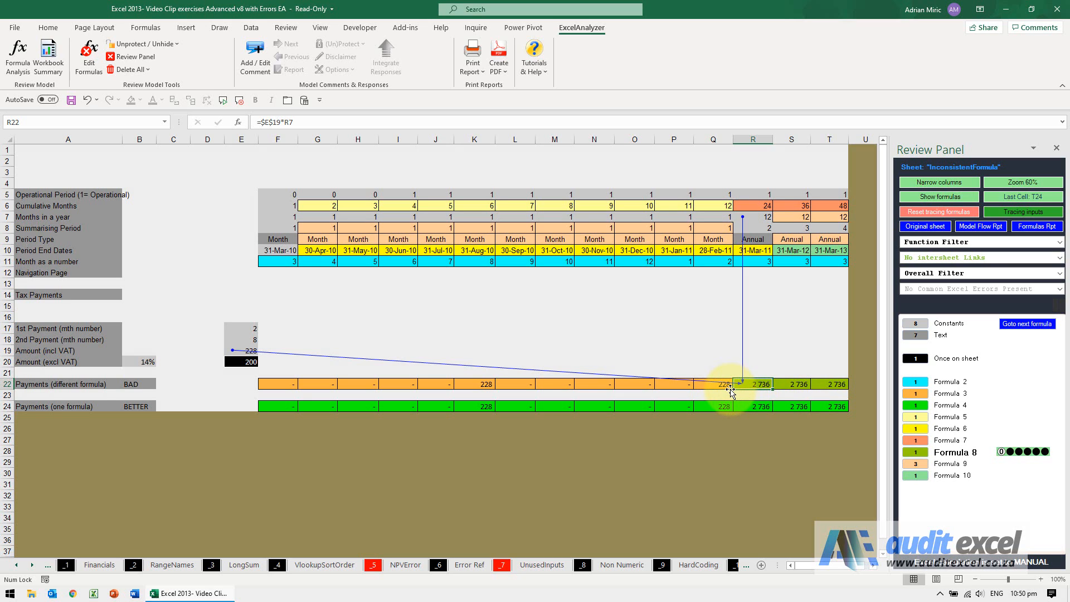
pyautogui.moveTo(765, 330)
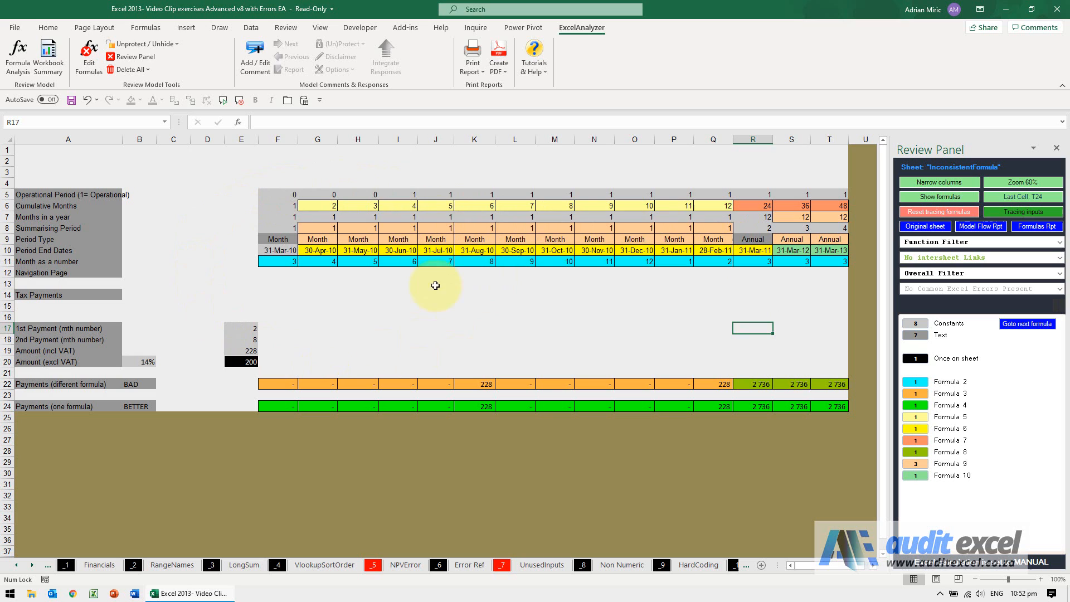
pyautogui.moveTo(662, 273)
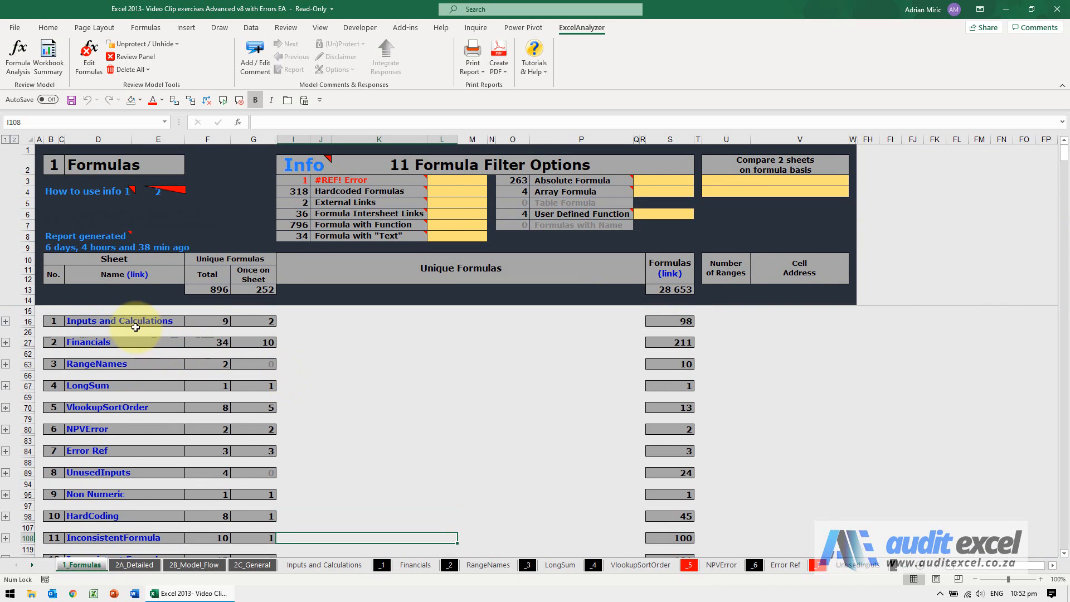
# - Open the Inputs and Calculations map, narrow its columns and zoom to 60%
pyautogui.click(119, 321)
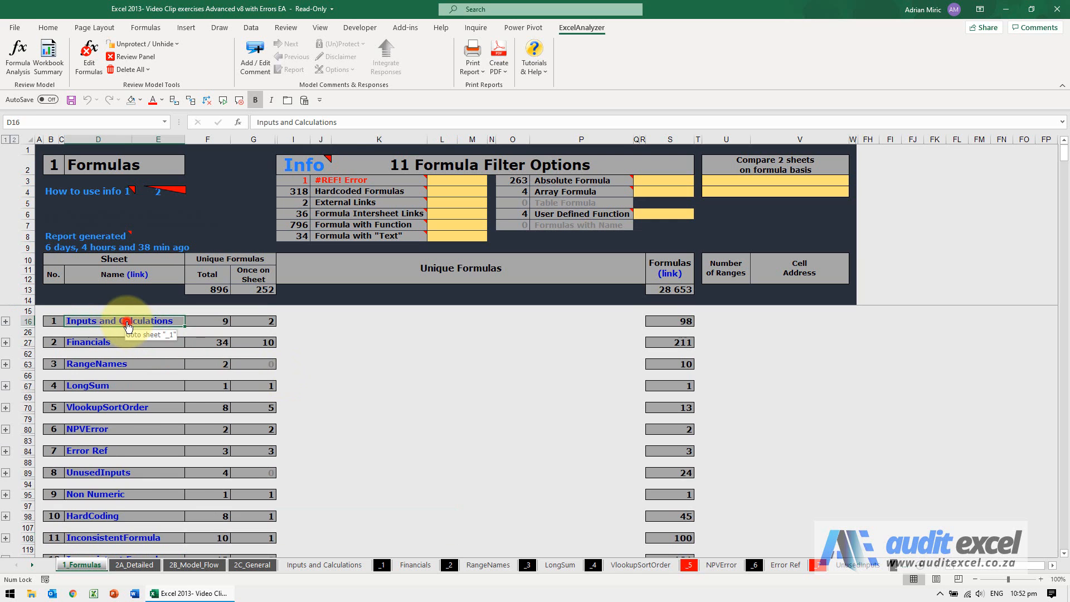
pyautogui.click(119, 322)
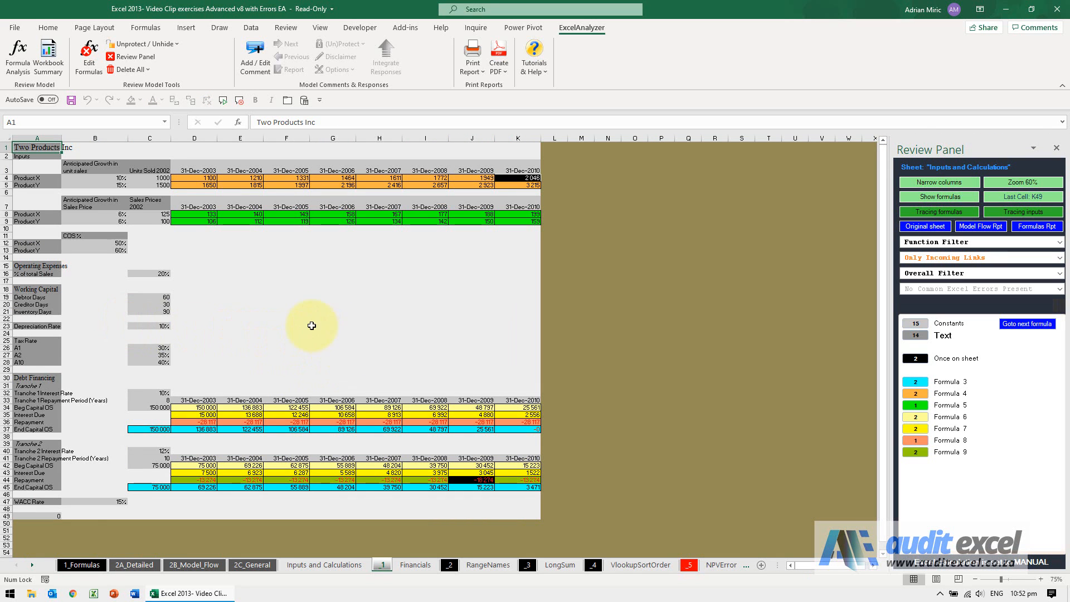
pyautogui.moveTo(355, 333)
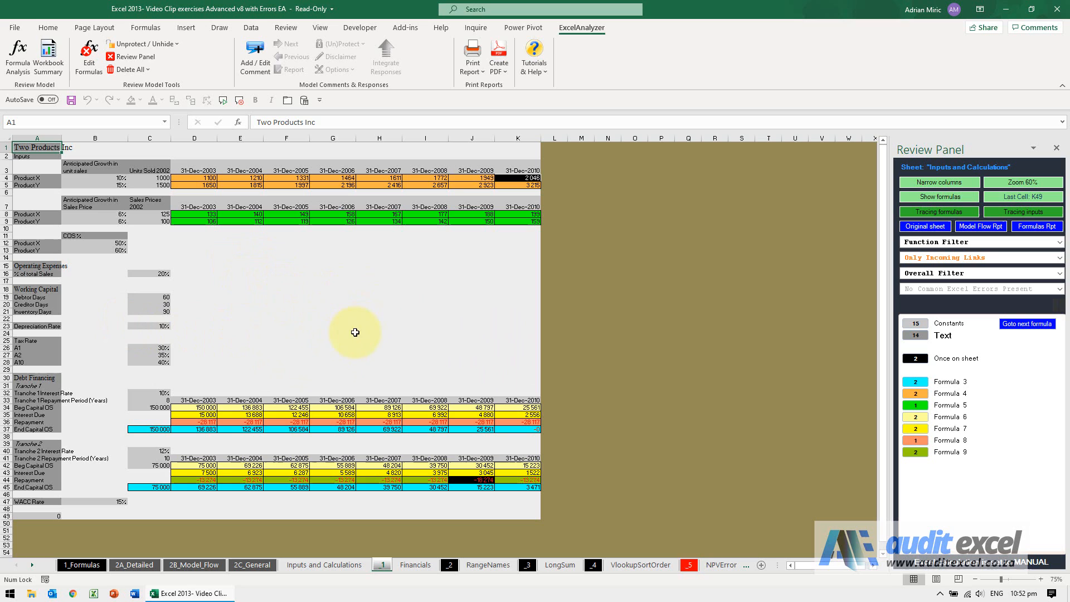
pyautogui.moveTo(861, 215)
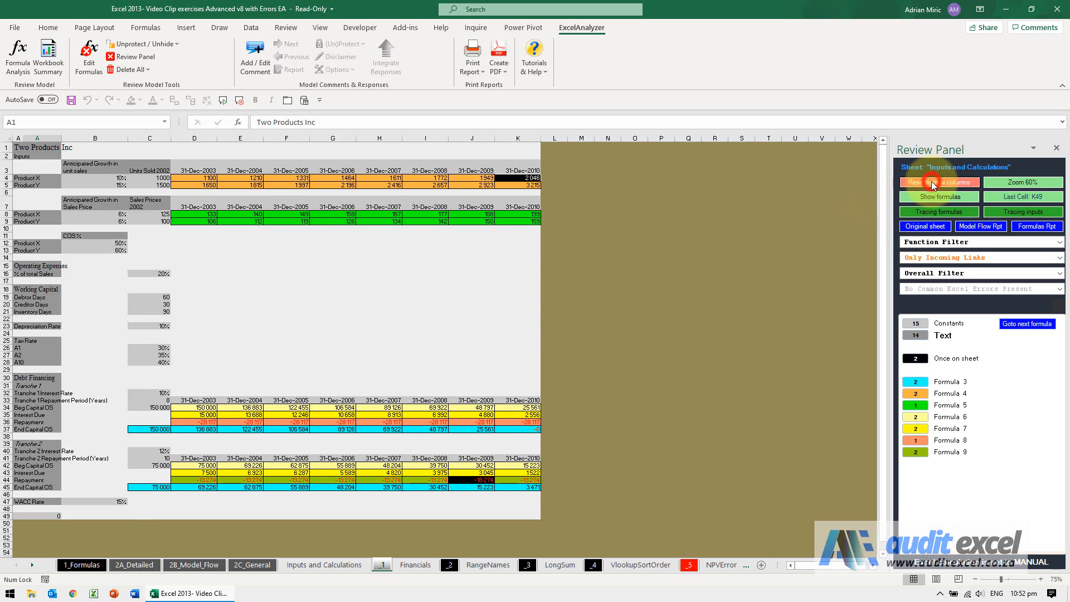
pyautogui.click(939, 182)
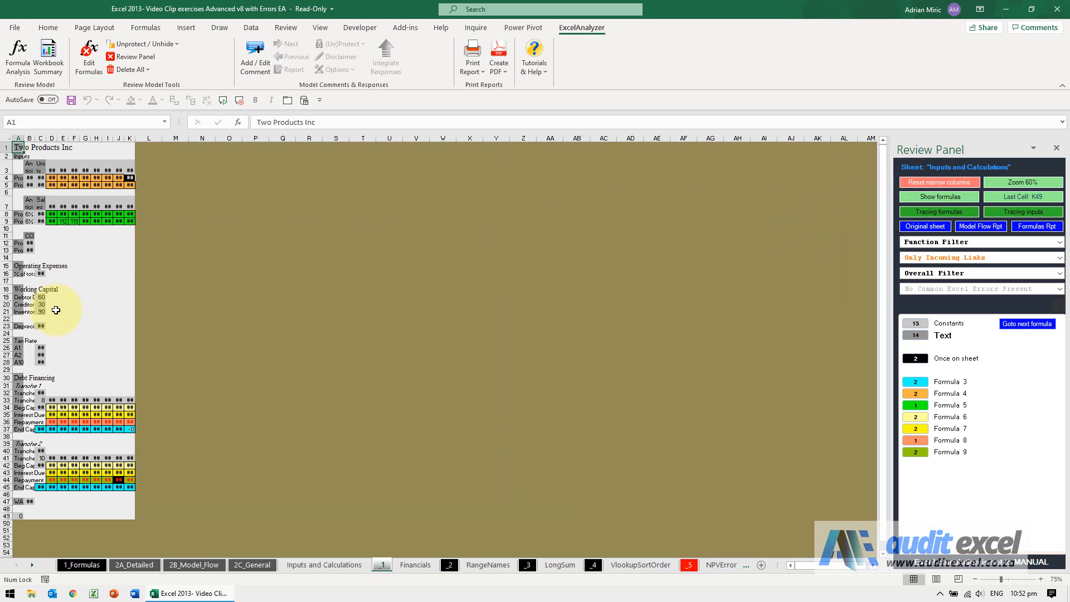
pyautogui.moveTo(52, 207)
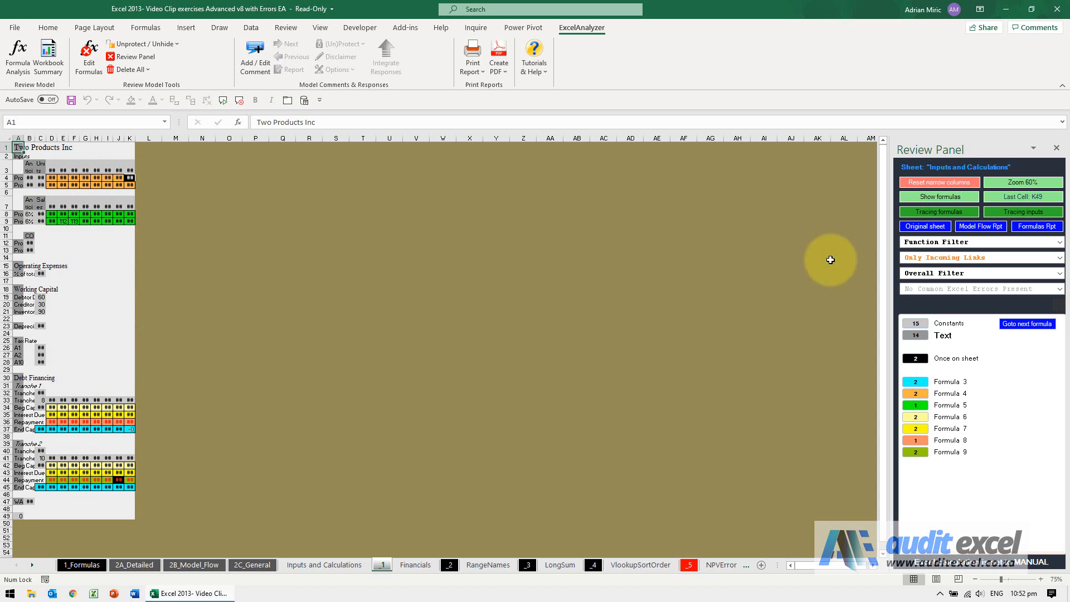
pyautogui.click(1022, 182)
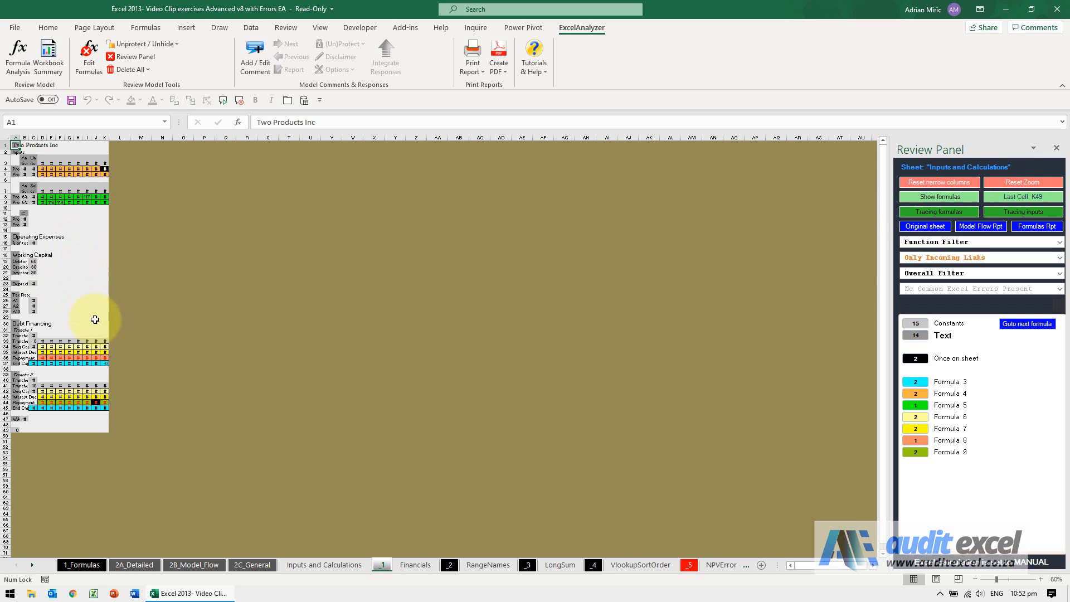
pyautogui.moveTo(58, 322)
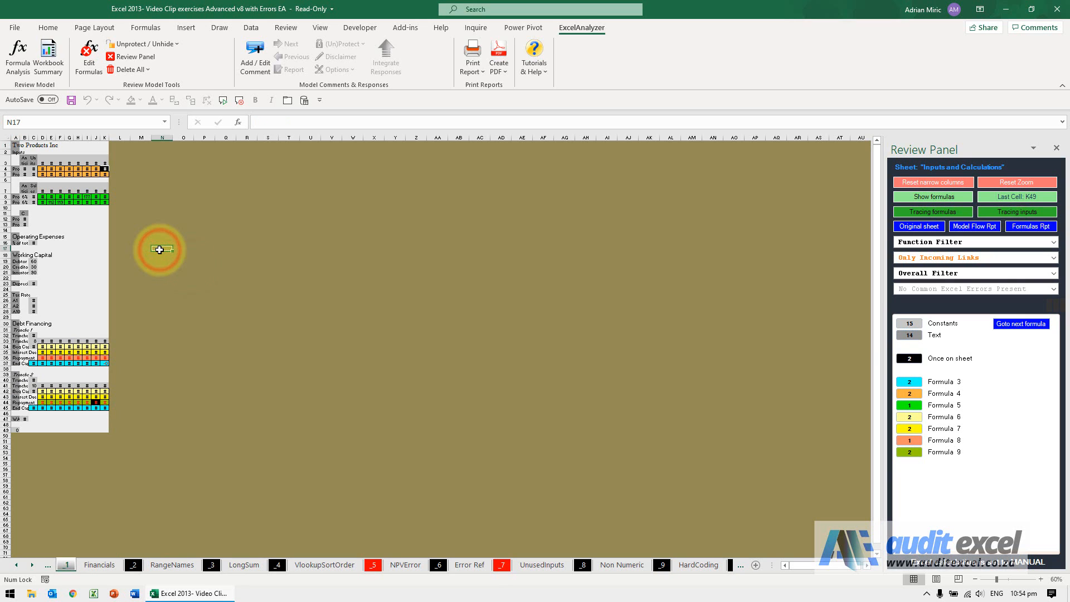
# - View InconsistentFormula6 narrowed at 60% zoom, then reset columns and zoom
pyautogui.press('alt+Left')
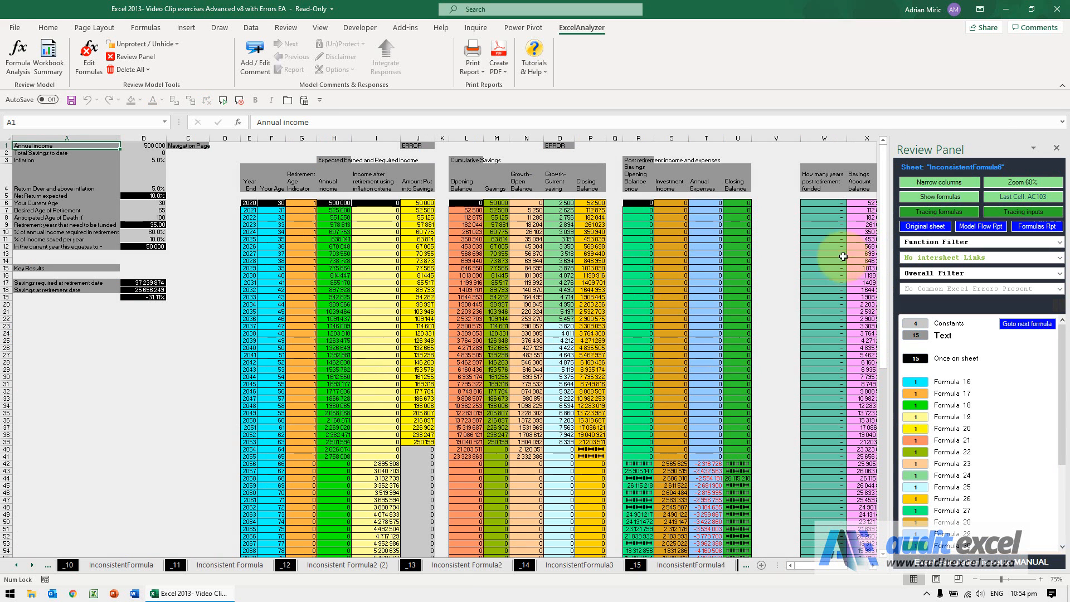
pyautogui.click(939, 182)
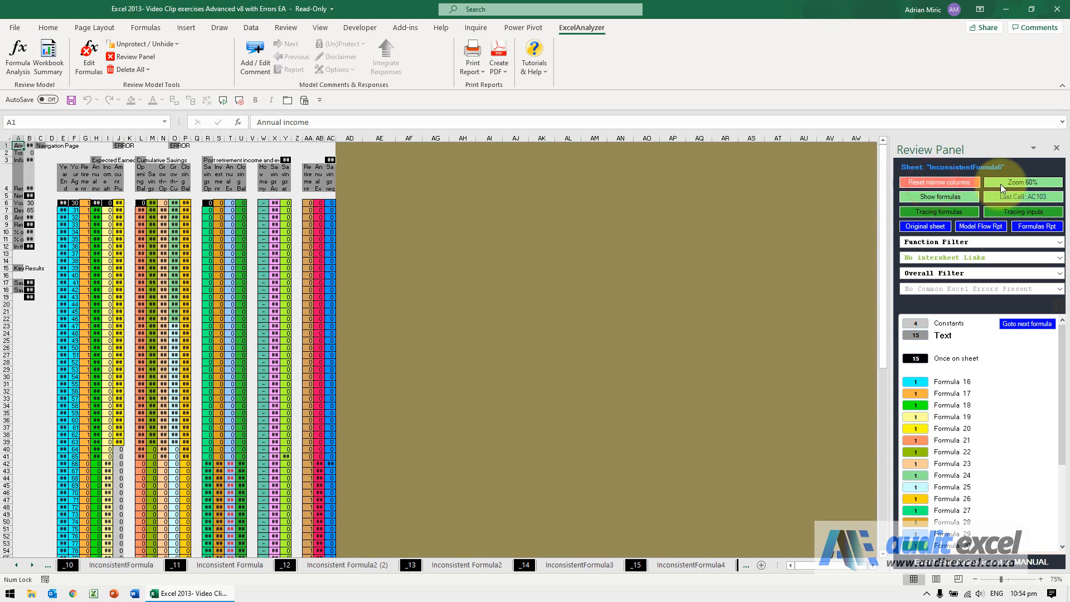
pyautogui.click(1022, 182)
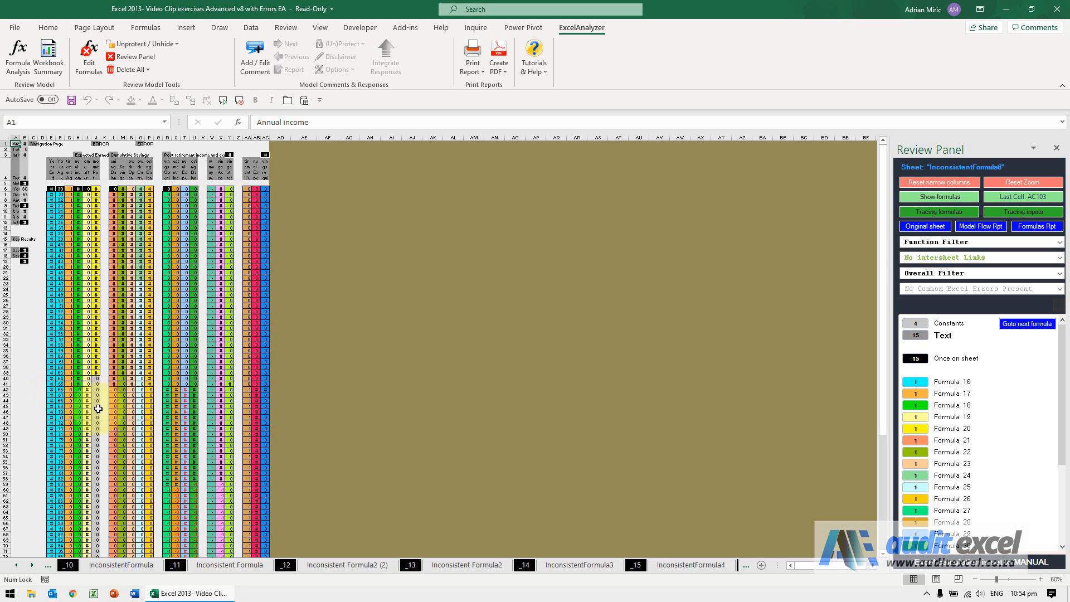
pyautogui.moveTo(100, 413)
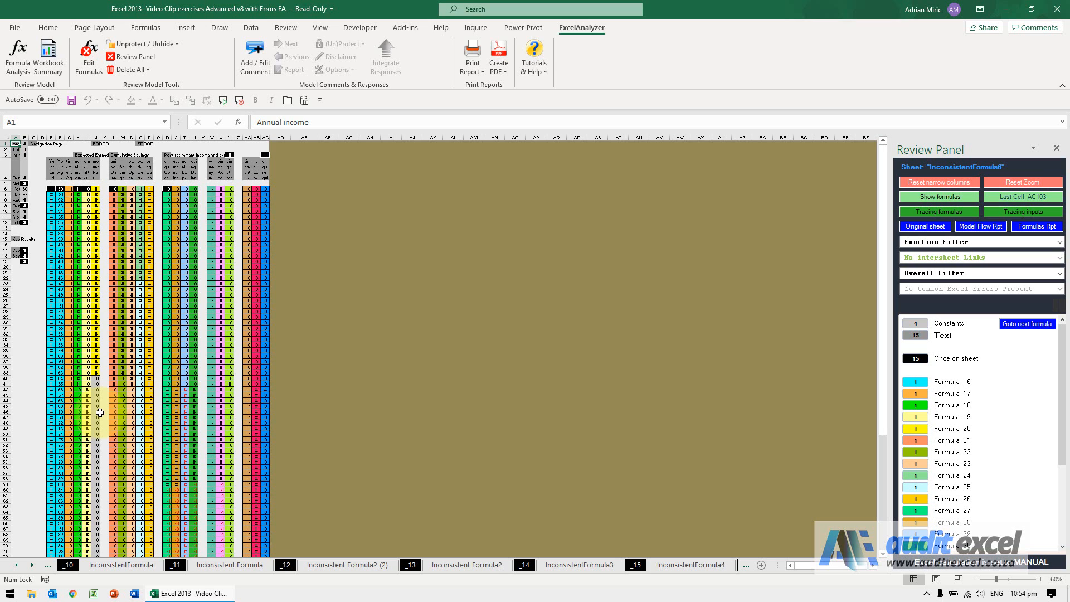
pyautogui.moveTo(737, 367)
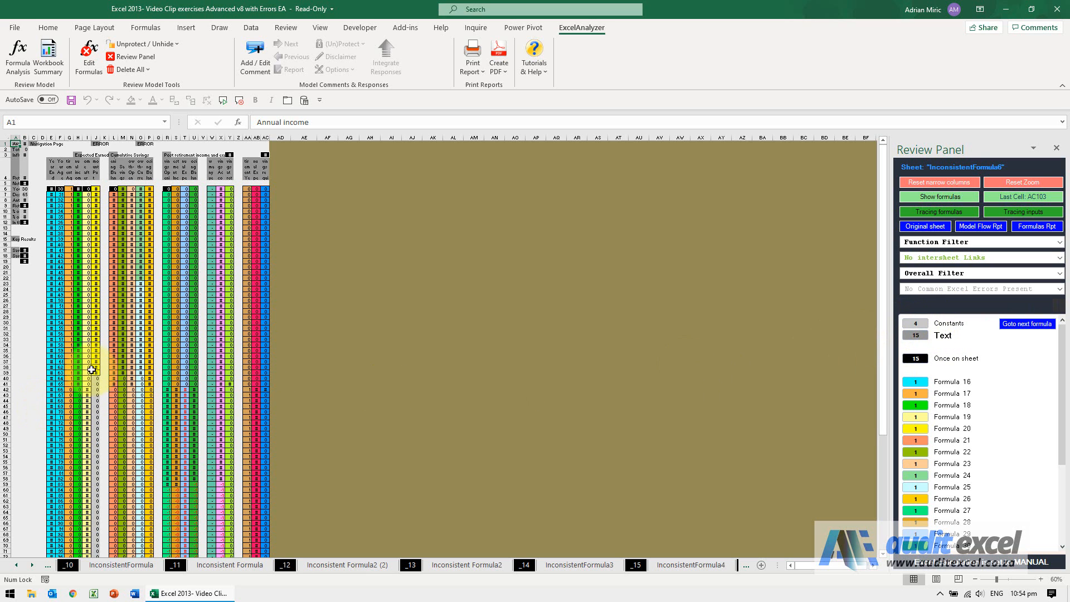
pyautogui.click(939, 182)
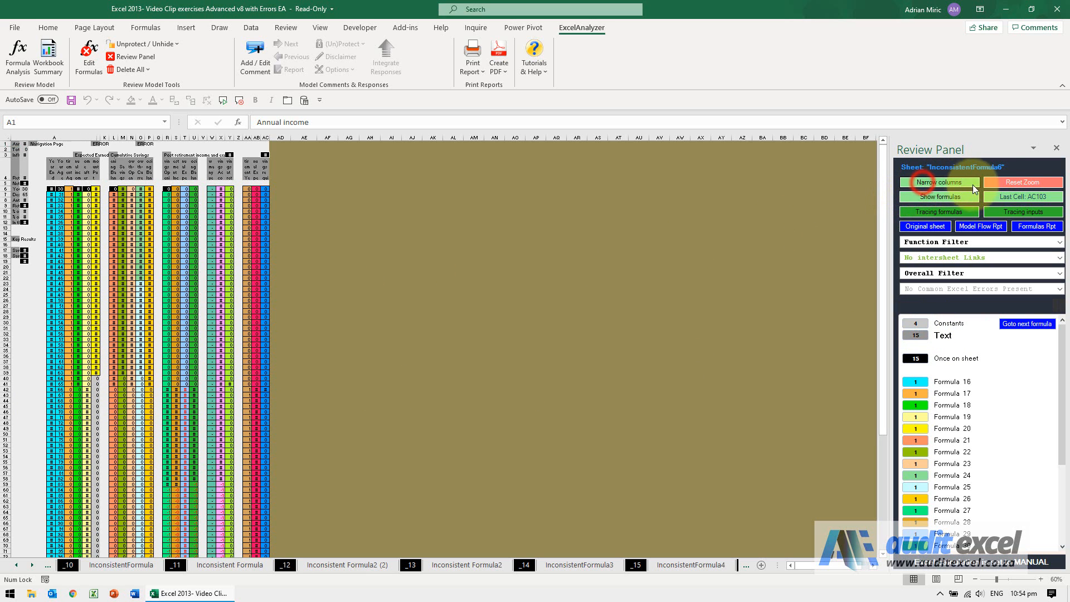
pyautogui.click(939, 182)
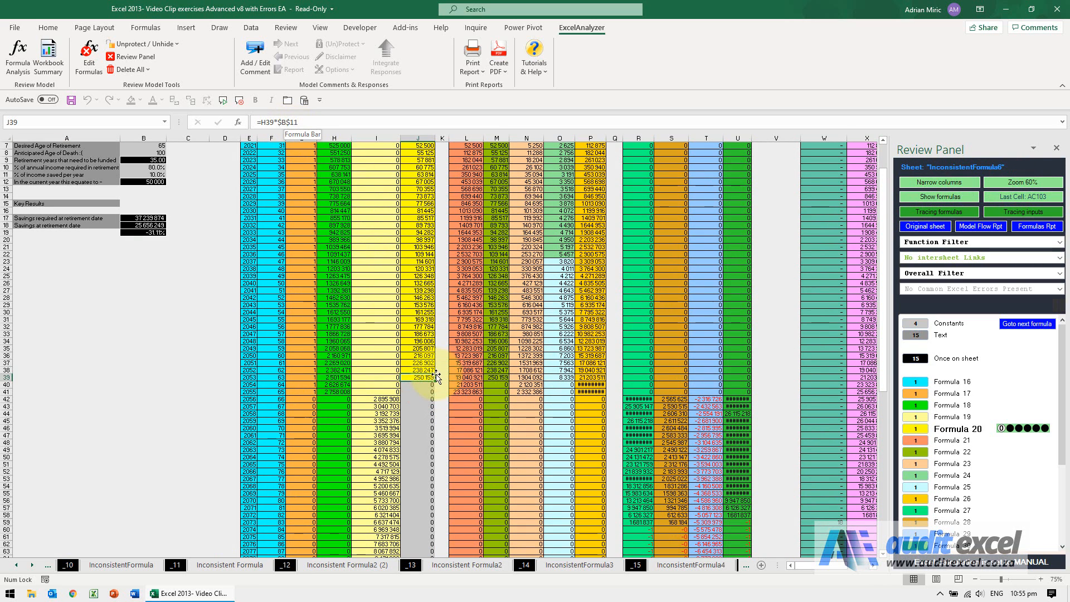
# - Select J40 to reveal a hard-coded constant 0 instead of =H39*$B$11-style formula
pyautogui.click(429, 386)
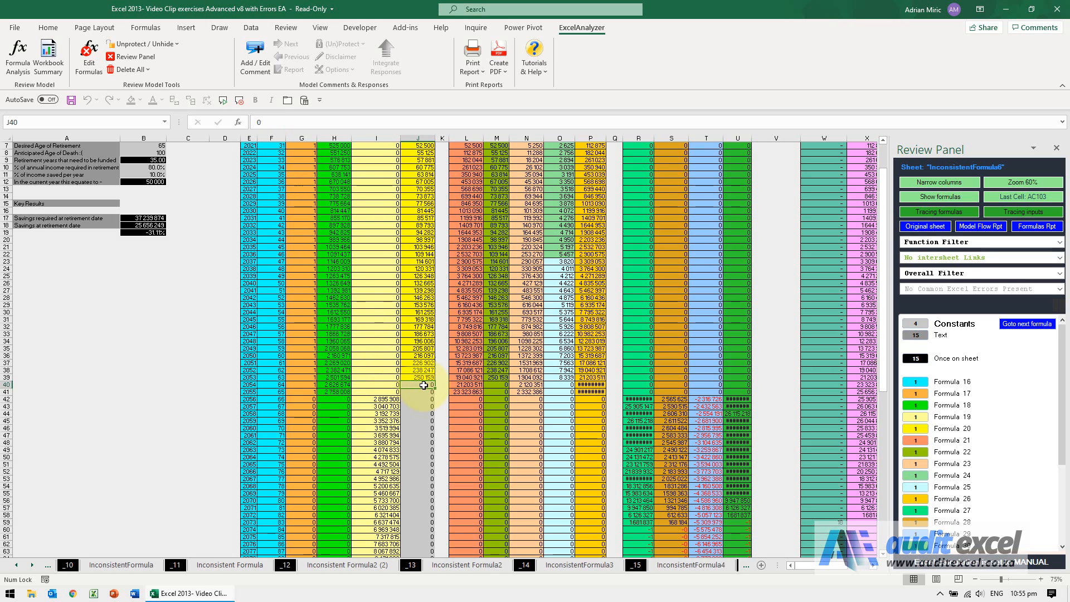
pyautogui.moveTo(417, 425)
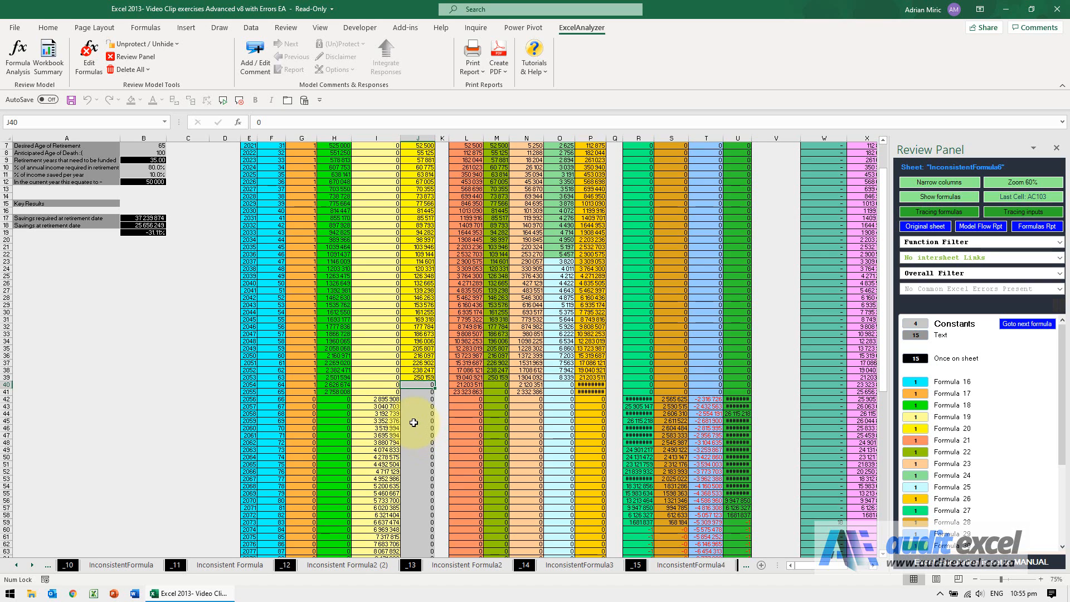
pyautogui.moveTo(413, 434)
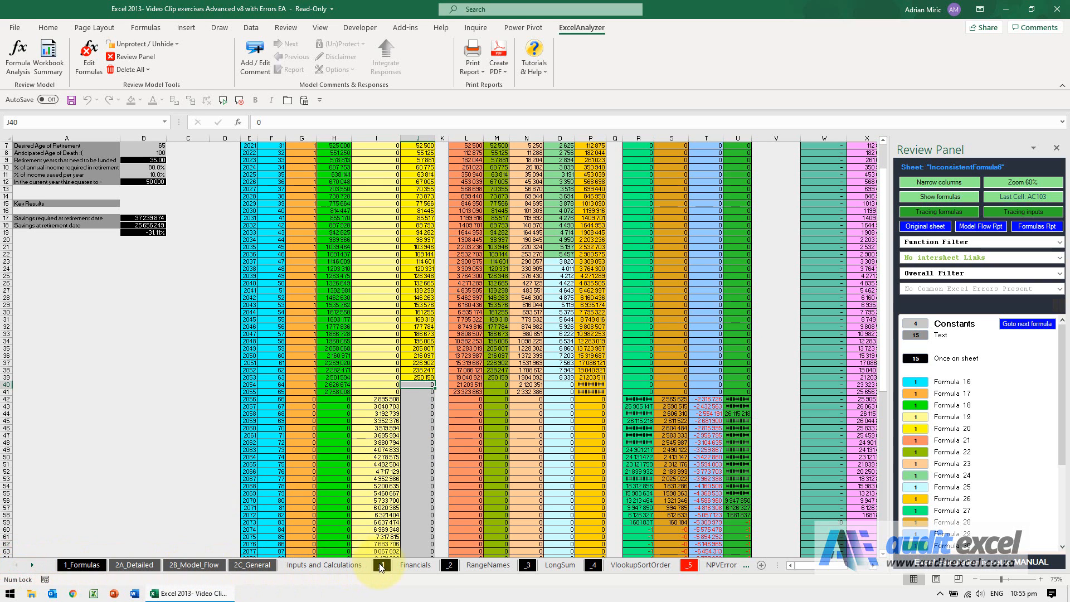
# - View maps of Financials, LongSum, VlookupSortOrder, NPVError, Error Ref, then UnusedInputs
pyautogui.click(324, 564)
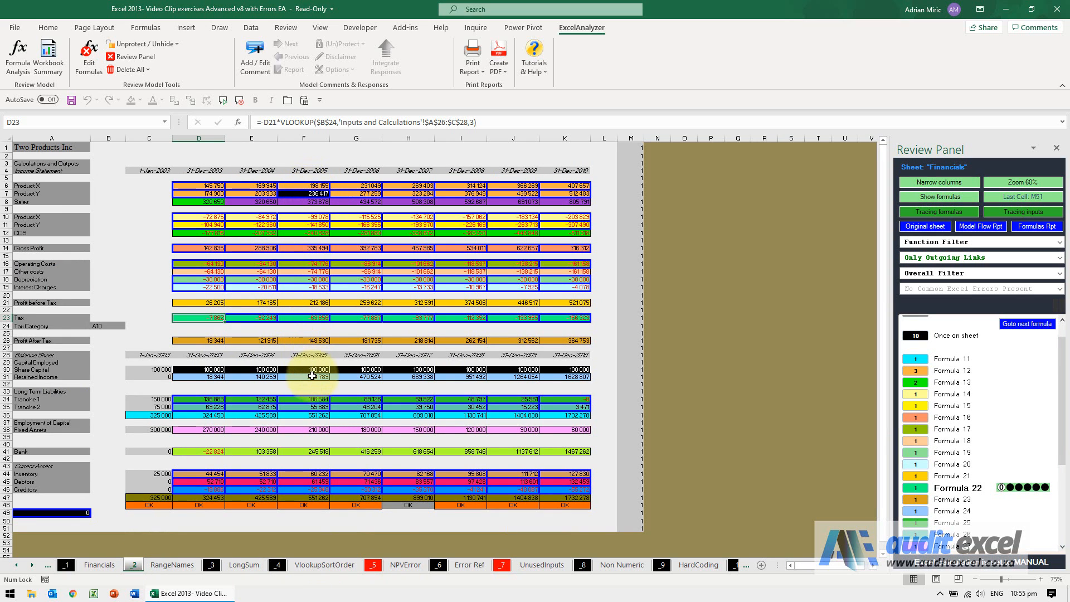
pyautogui.moveTo(401, 507)
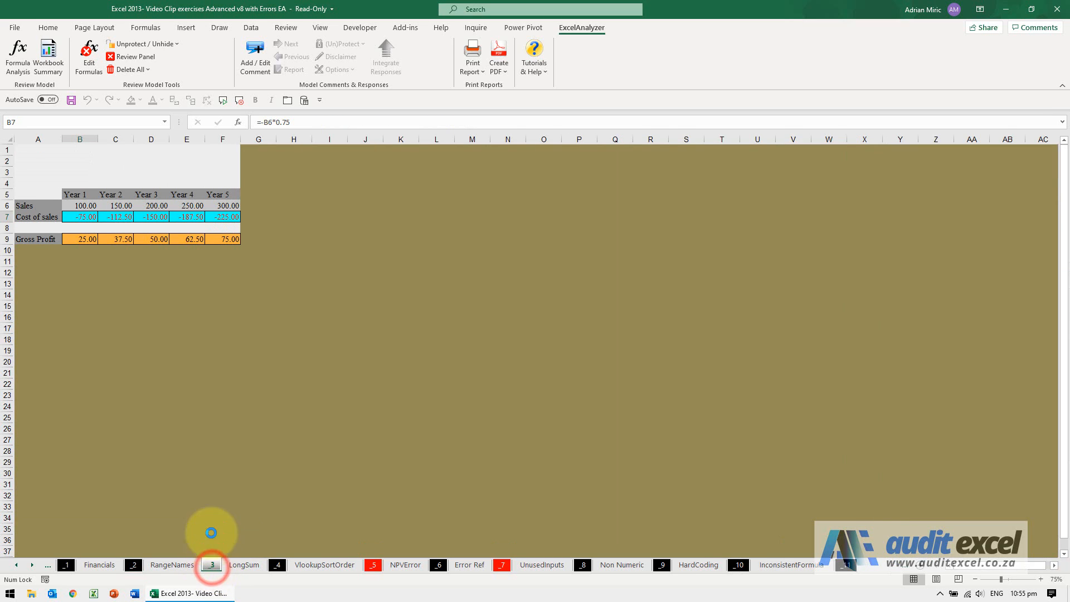
pyautogui.click(135, 57)
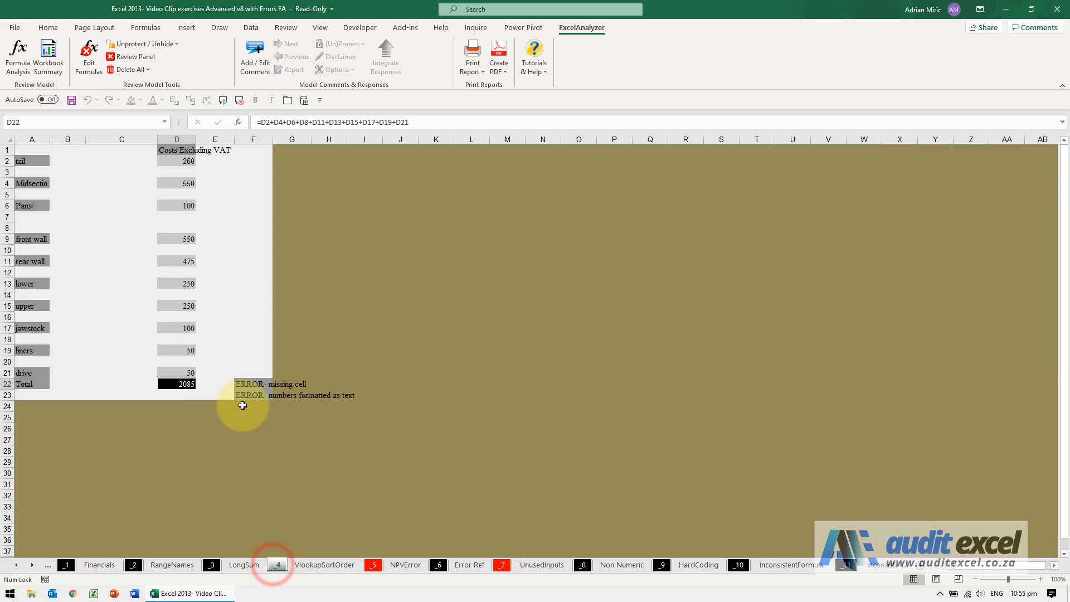
pyautogui.click(374, 565)
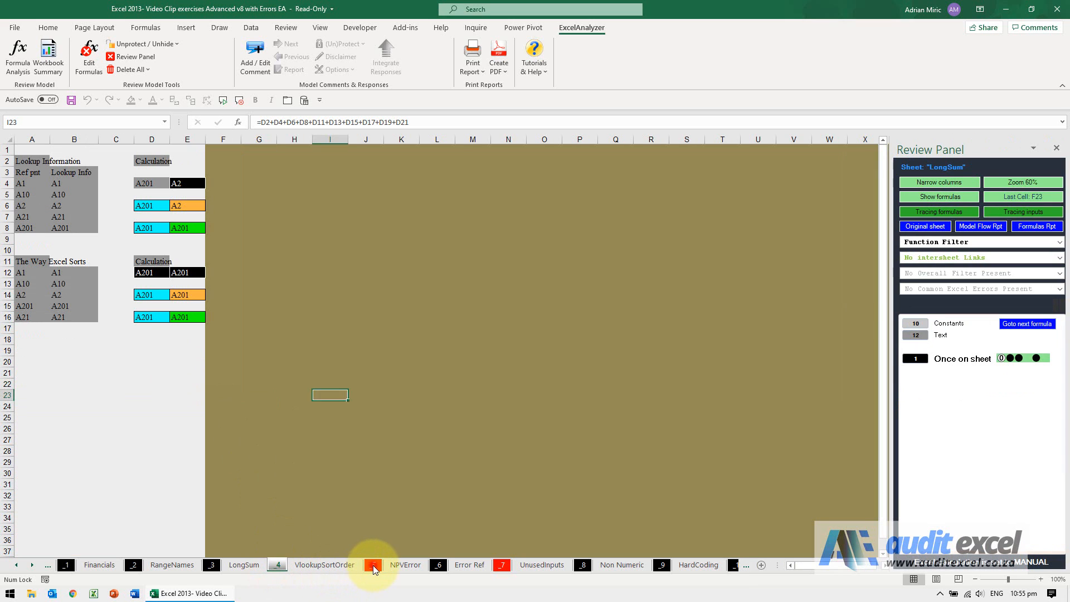
pyautogui.click(324, 565)
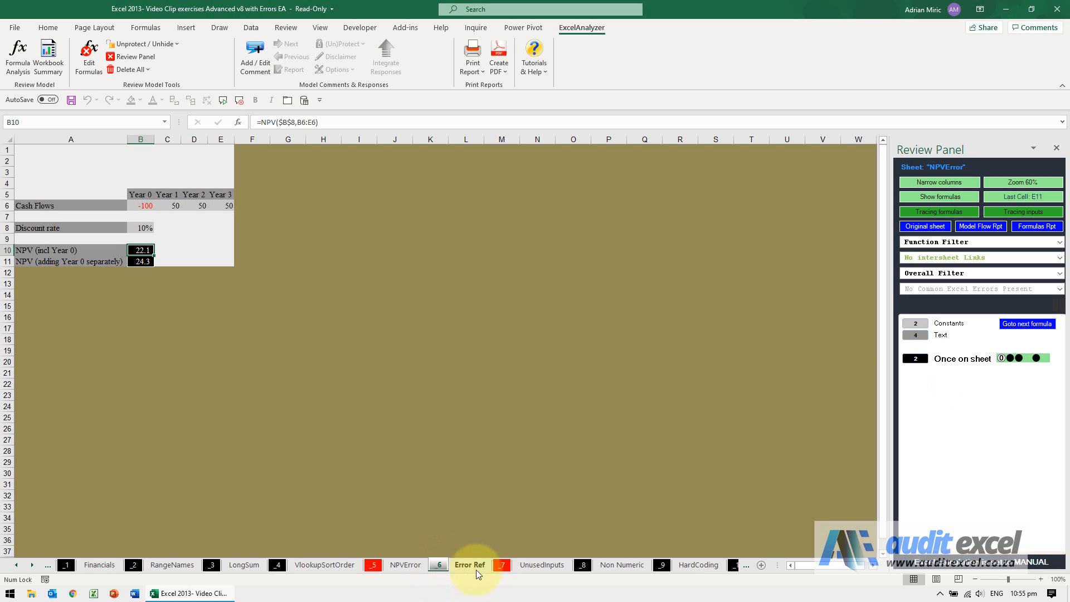
pyautogui.click(469, 565)
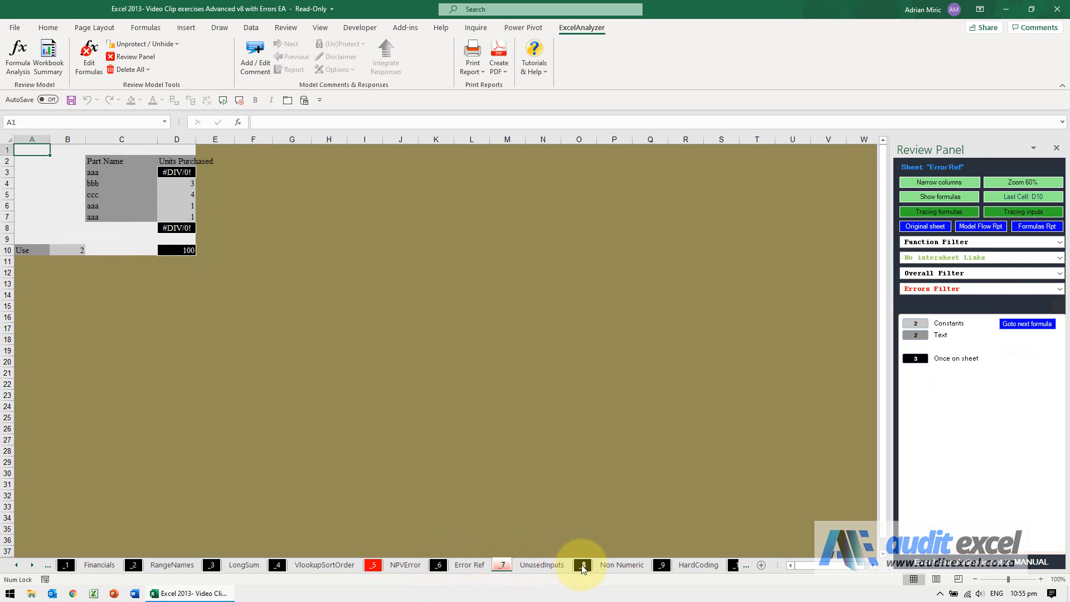
pyautogui.click(542, 565)
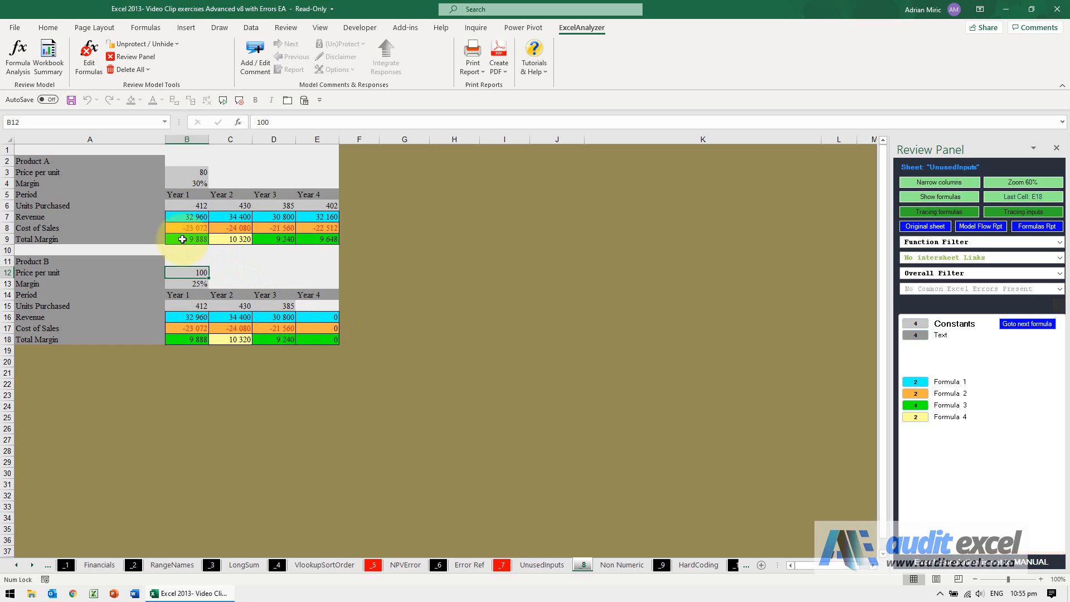
pyautogui.moveTo(292, 243)
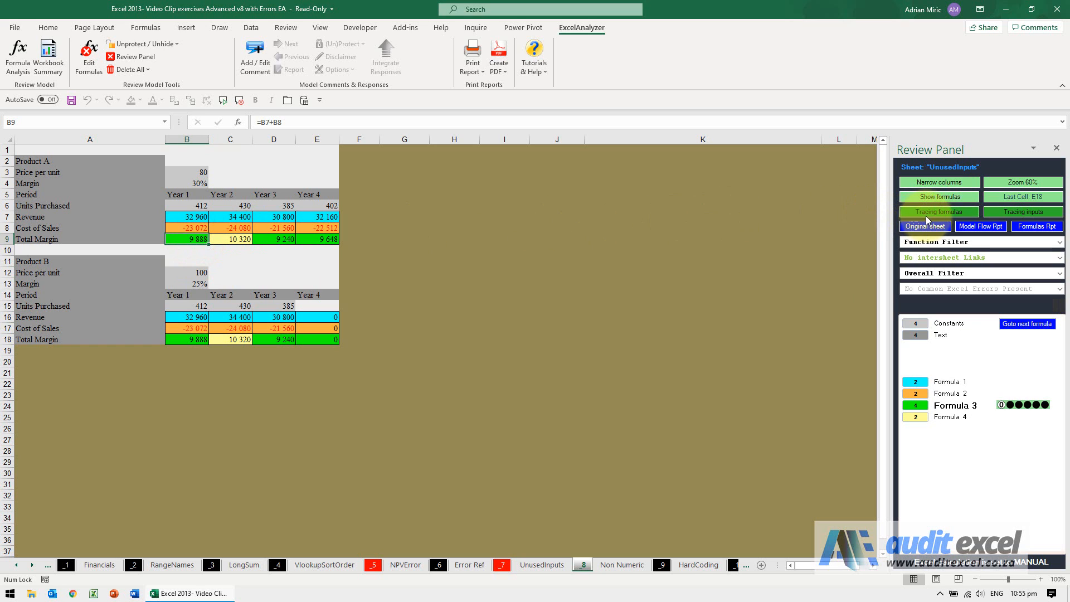
# - Trace B9's precedents, then select C9 showing hard-coded =10000+320
pyautogui.click(937, 212)
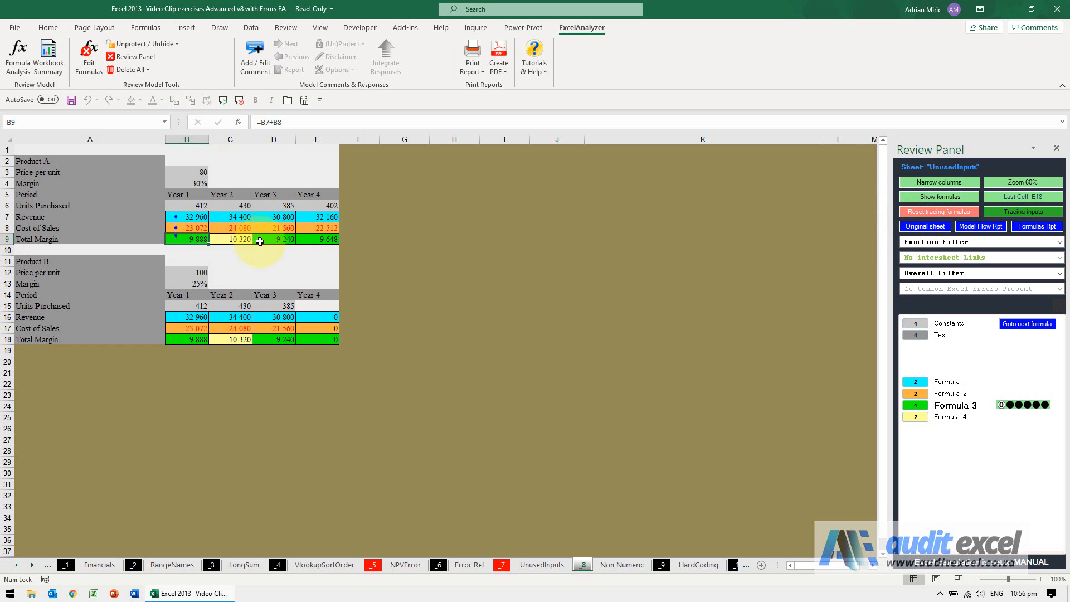
pyautogui.click(317, 239)
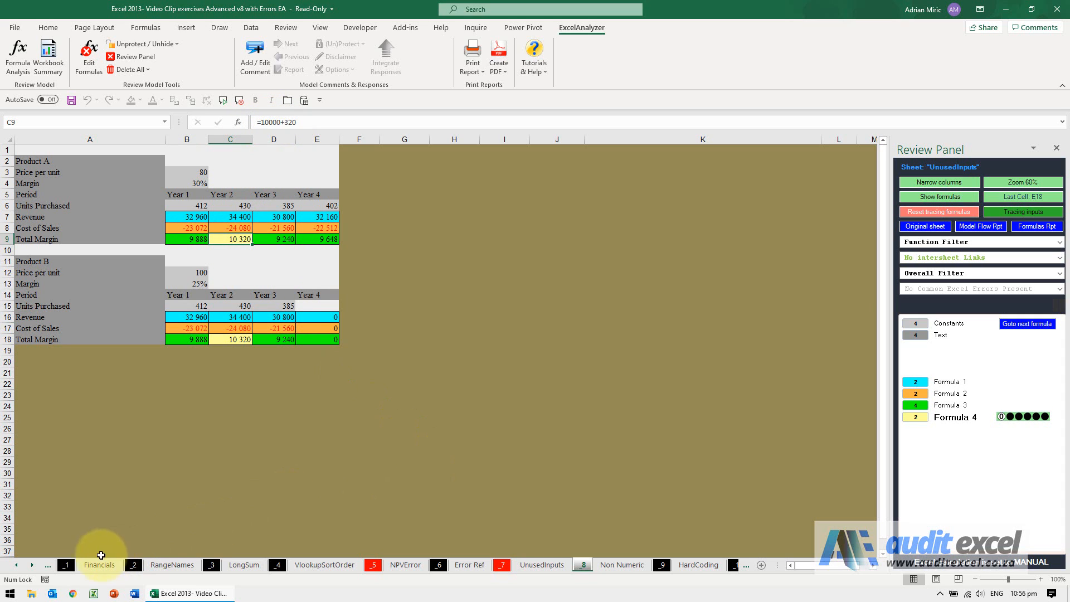
# - On the HardCoding sheet, select G27 showing =-(1-G17)*G26+300 flagged Once on sheet
pyautogui.click(32, 565)
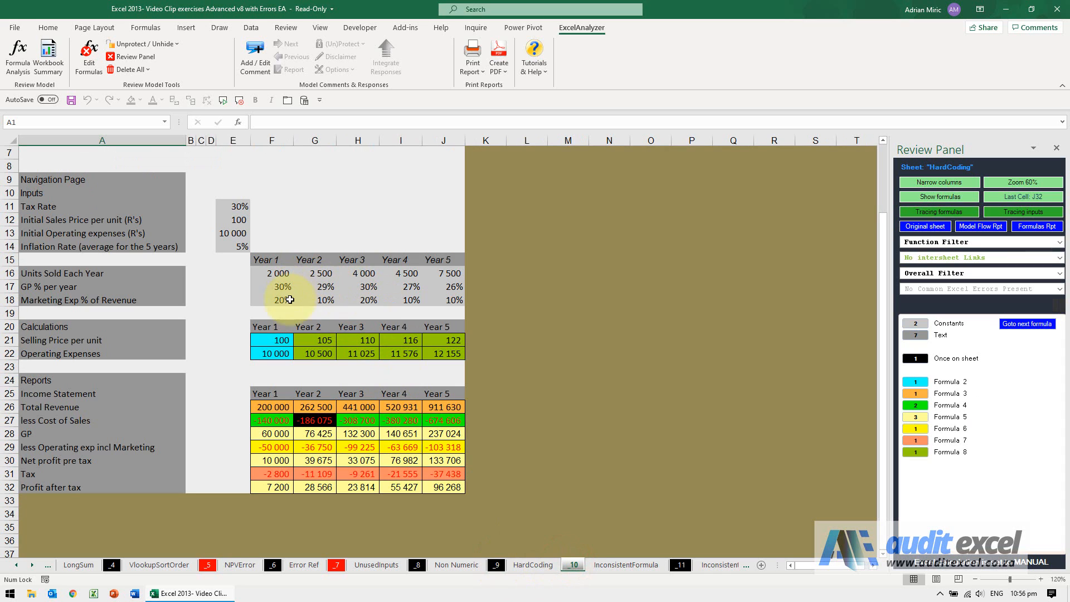
pyautogui.click(314, 420)
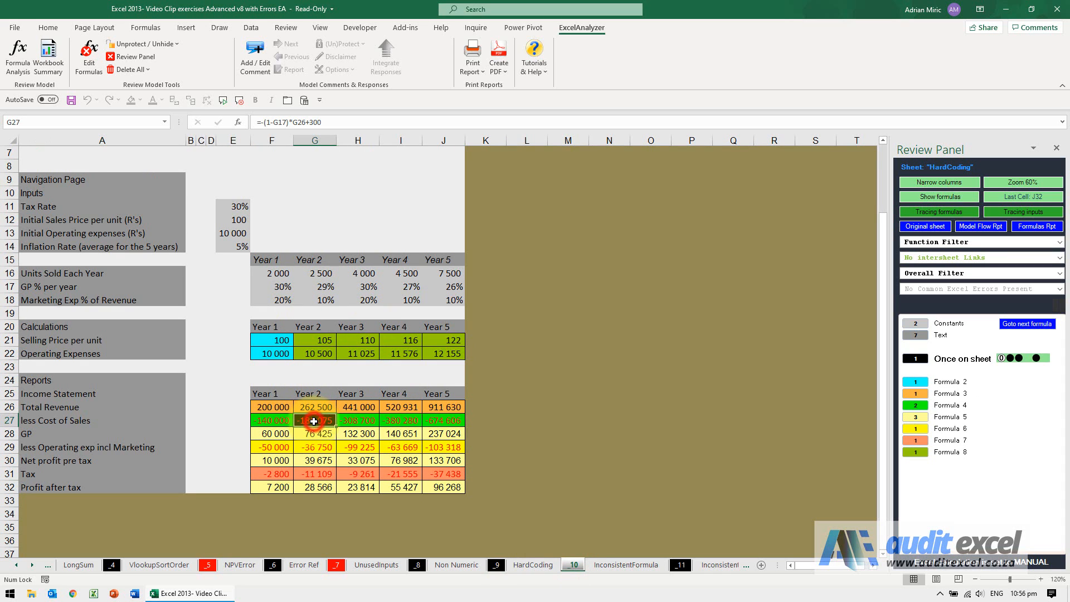